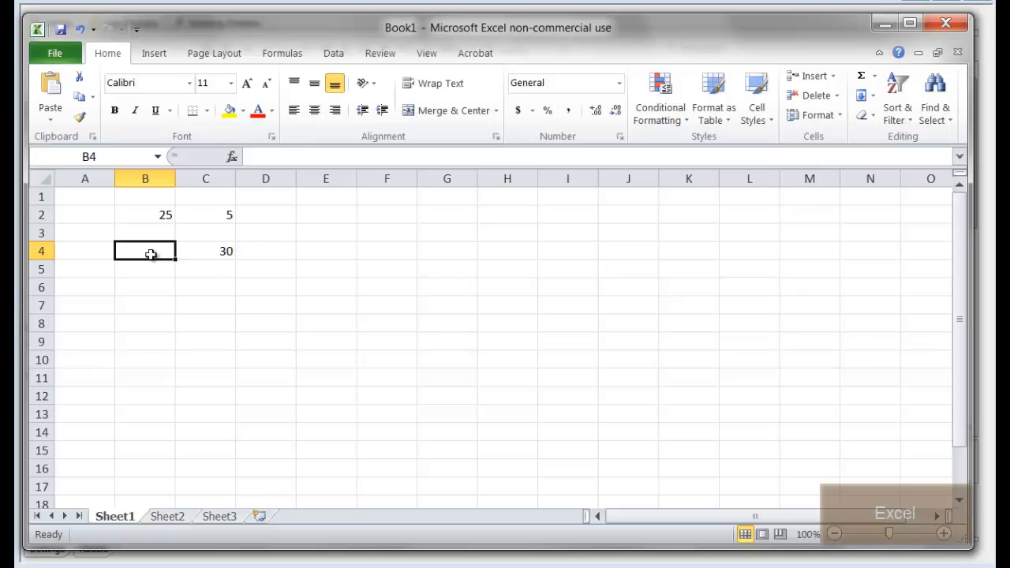
Select cell C4 so the formula bar shows =B2+C2 behind the total 30.
{"action": "left_click", "coordinate": [205, 251]}
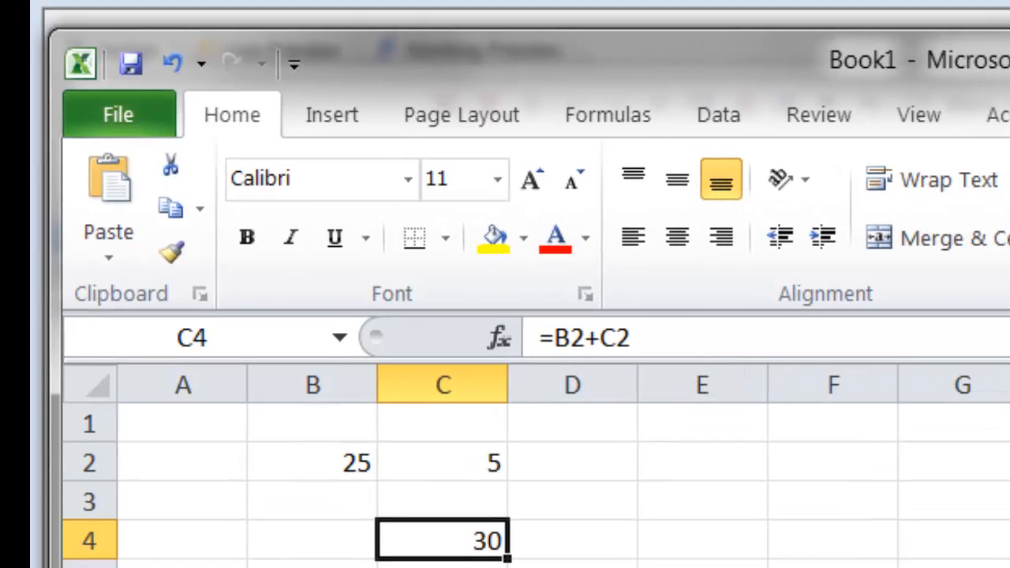
{"action": "scroll", "scroll_direction": "down", "scroll_amount": 3}
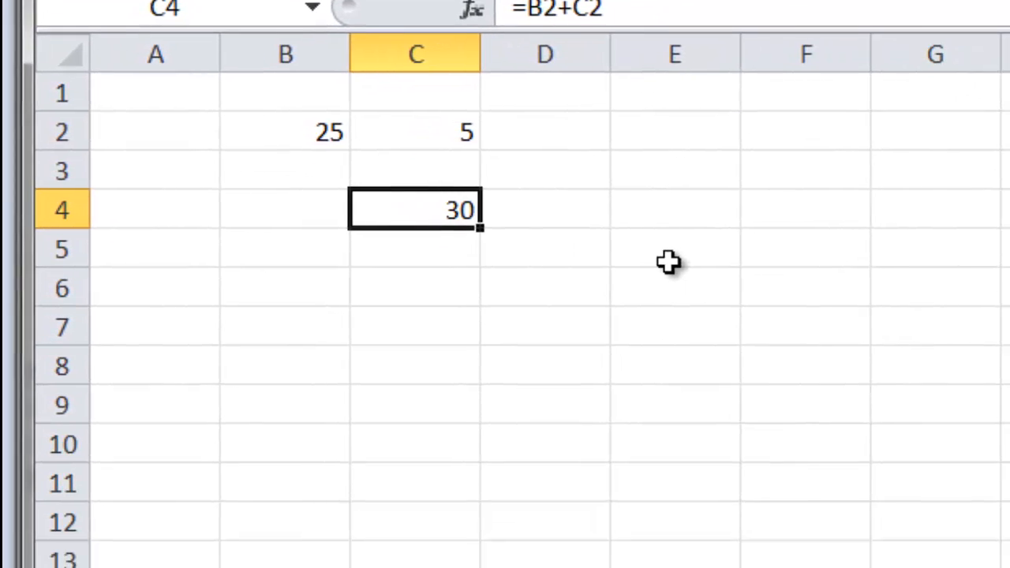
{"action": "scroll", "scroll_direction": "down", "scroll_amount": 3}
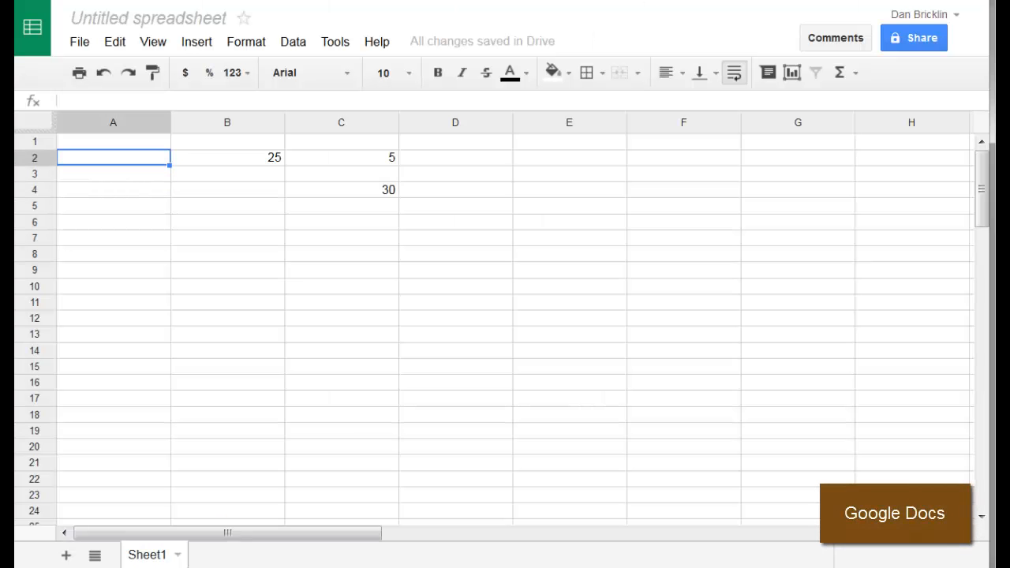
{"action": "left_click", "coordinate": [341, 189]}
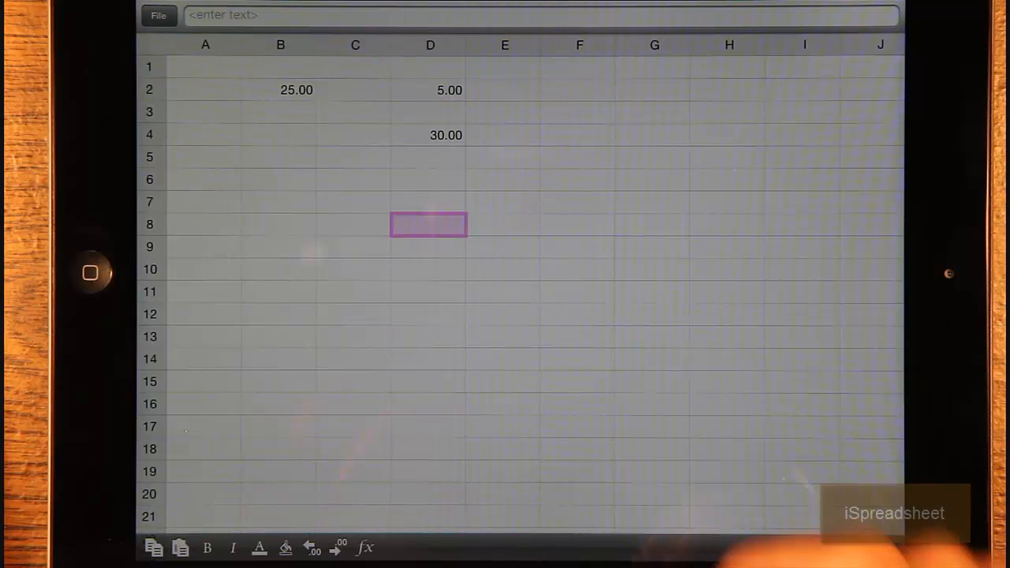
{"action": "left_click", "coordinate": [429, 134]}
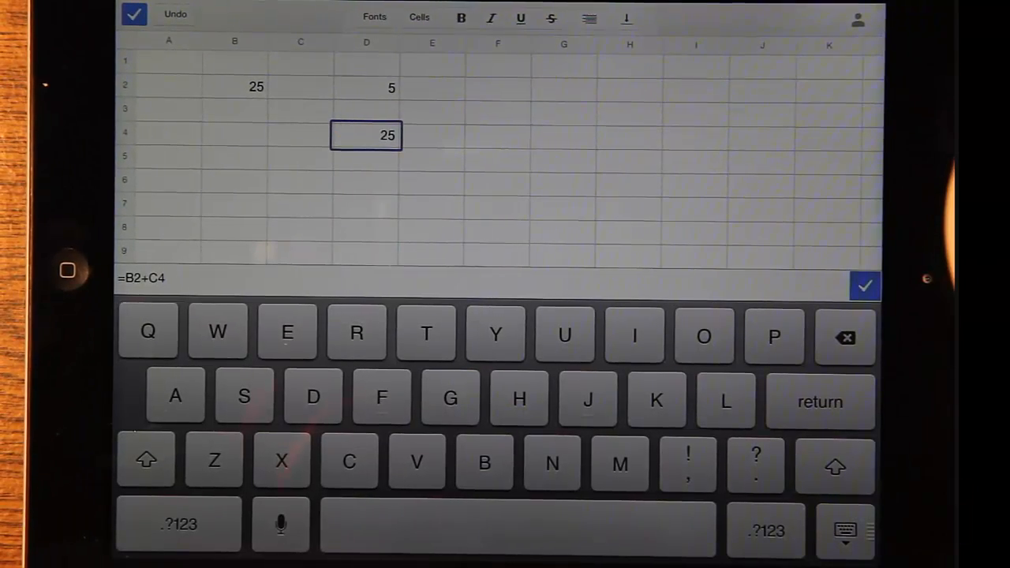
Select cell D4 to enter the =B2+C4 sum formula.
{"action": "left_click", "coordinate": [865, 285]}
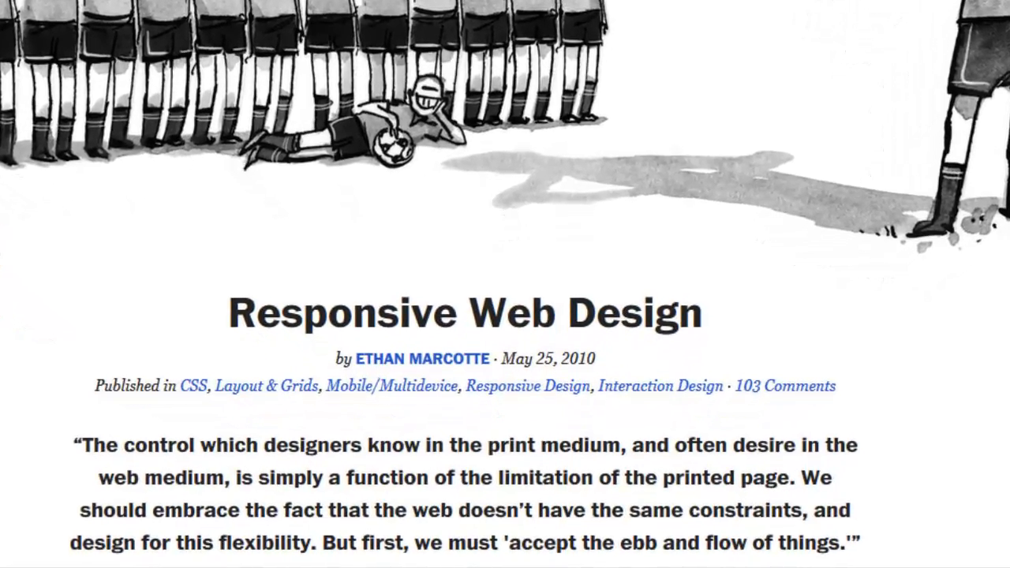
Scroll the article down to the Responsive Web Design title and opening quote.
{"action": "scroll", "scroll_direction": "down", "scroll_amount": 3}
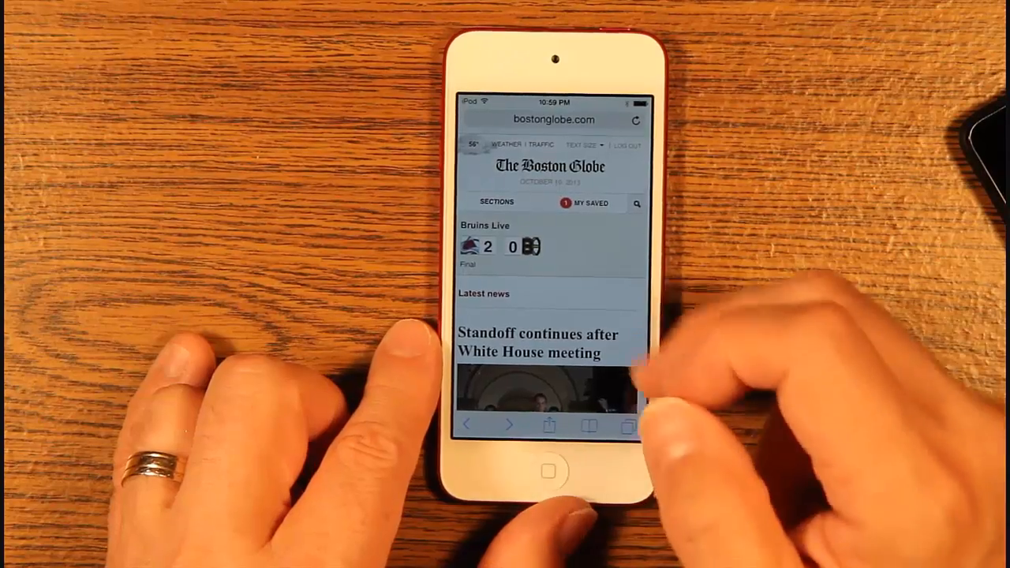
Scroll the bostonglobe.com front page down to the latest news stories.
{"action": "scroll", "scroll_direction": "down", "scroll_amount": 3}
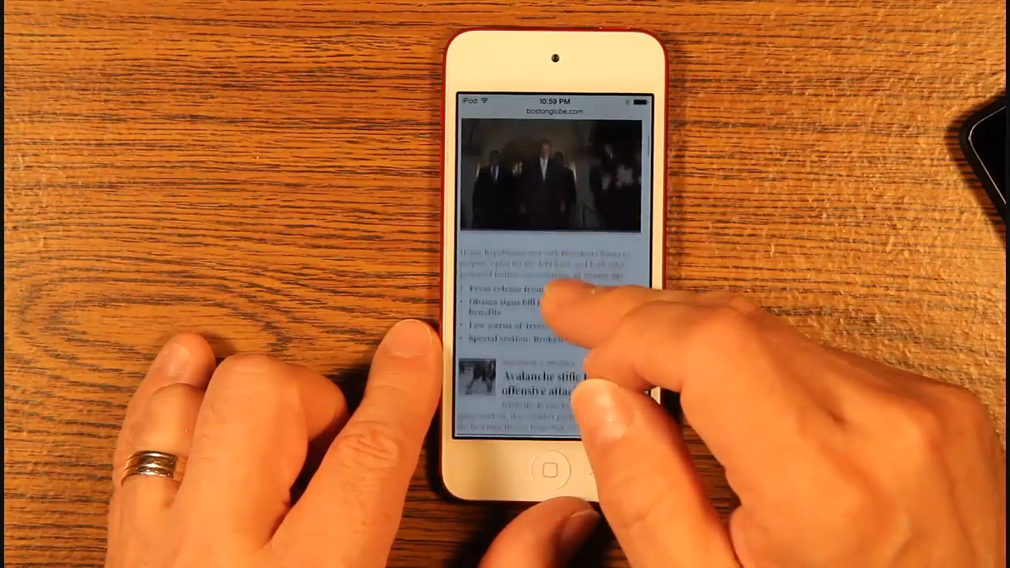